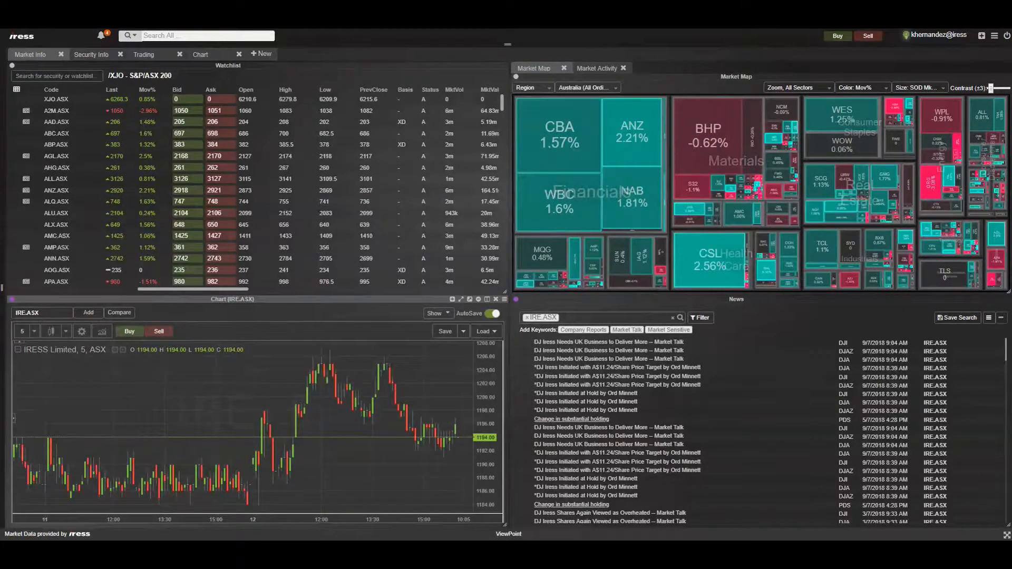
mouse_move(992, 36)
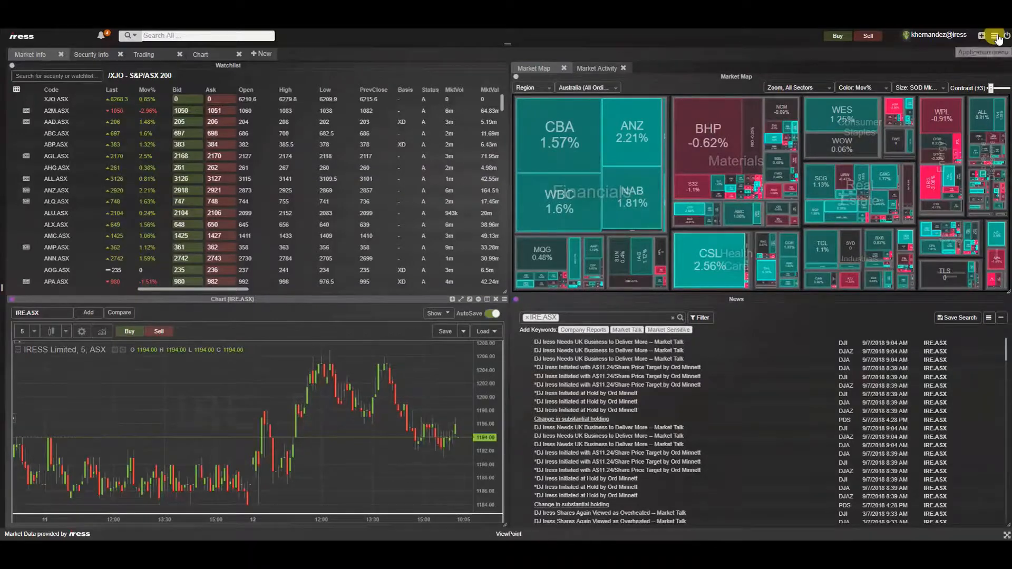
Reach Notification Settings in Preferences via the top-right menu's Notifications entry.
left_click(993, 20)
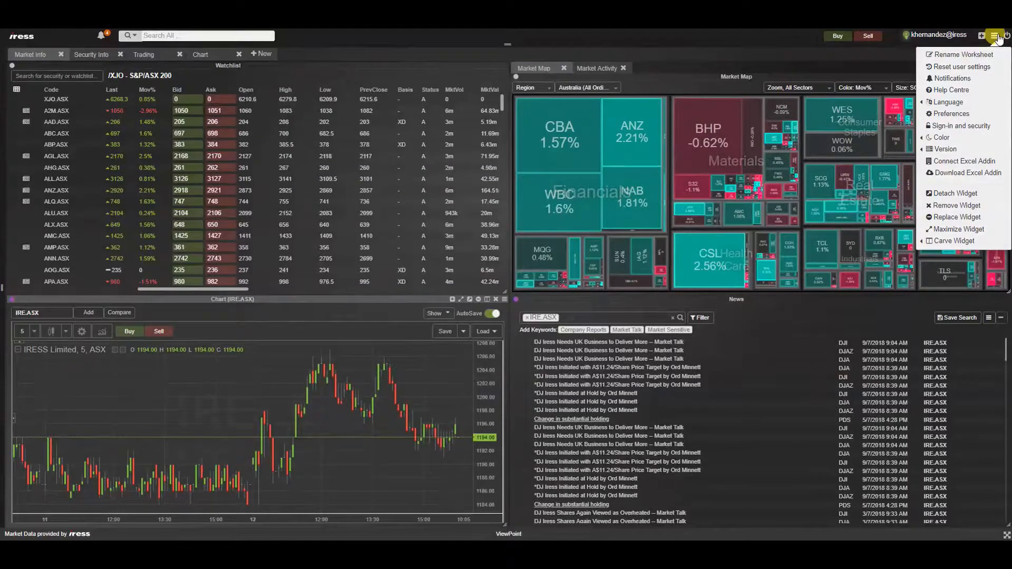
left_click(951, 113)
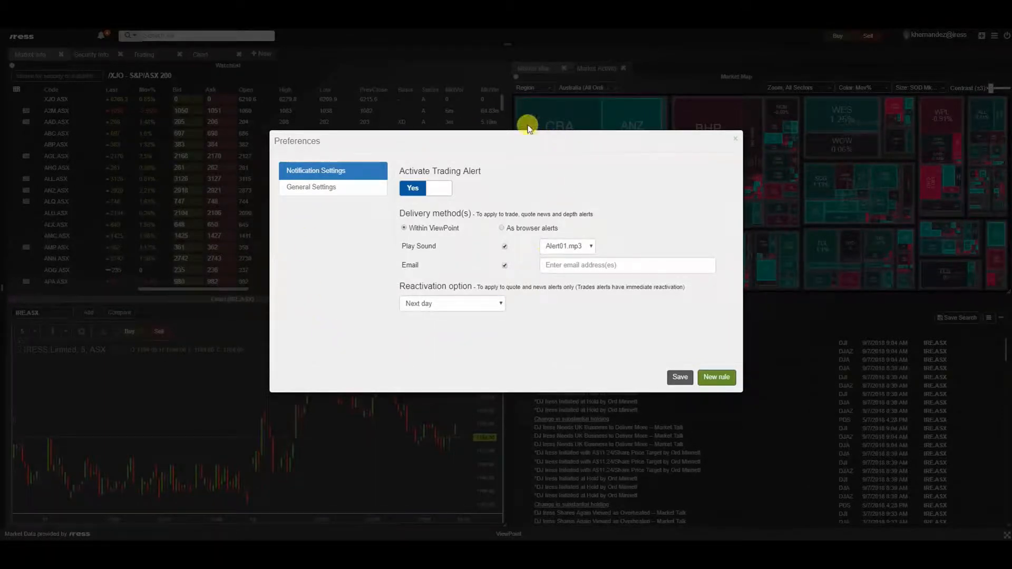
mouse_move(454, 123)
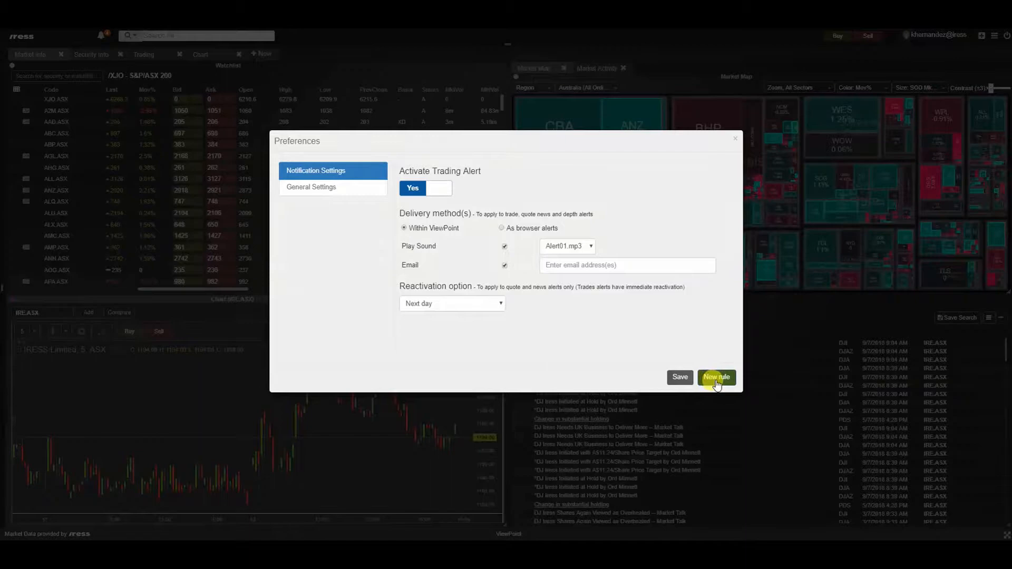
Start a new Quote rule (after a glance at News) with security BHP.ASX.
left_click(716, 377)
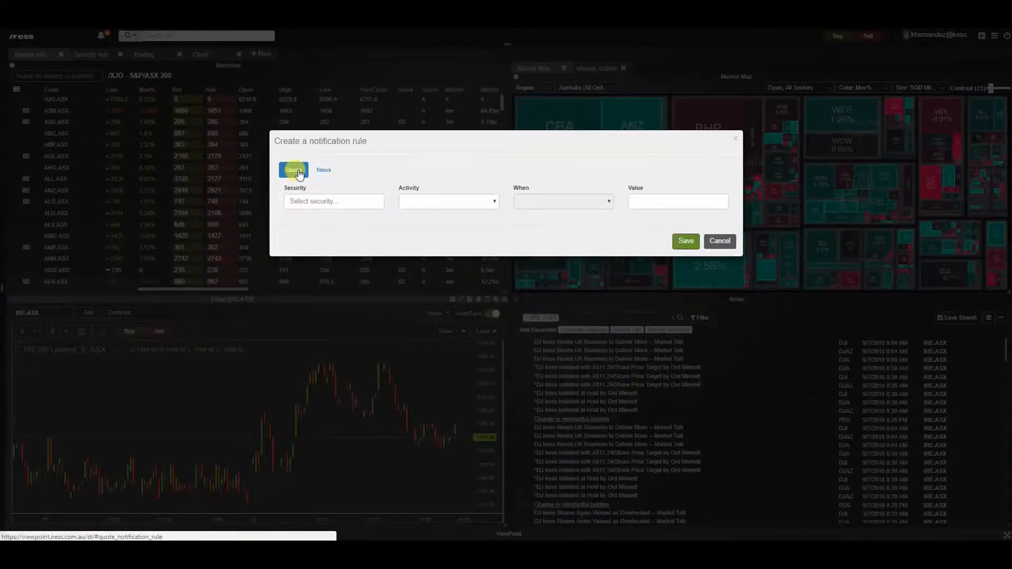
left_click(323, 169)
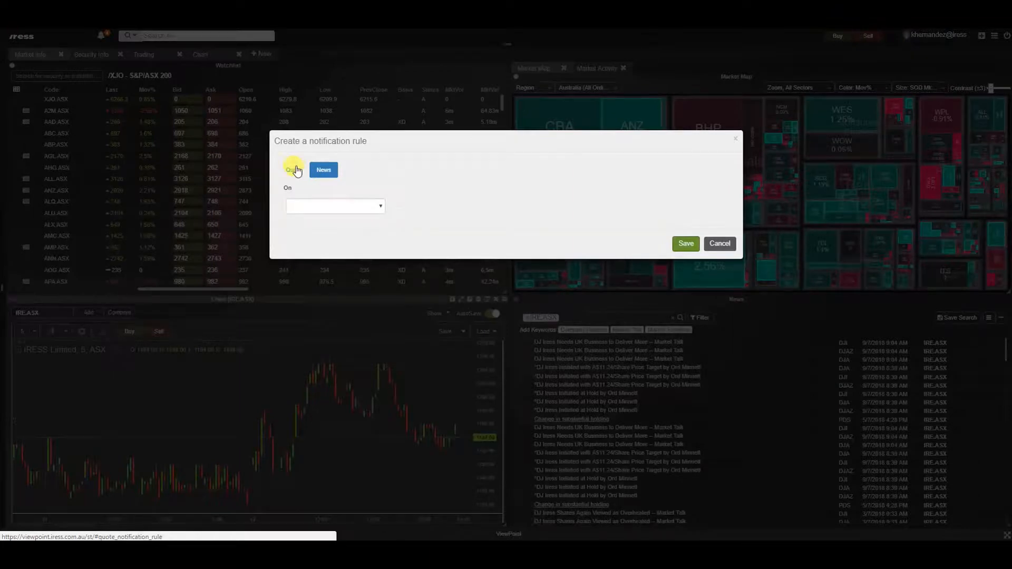
left_click(293, 169)
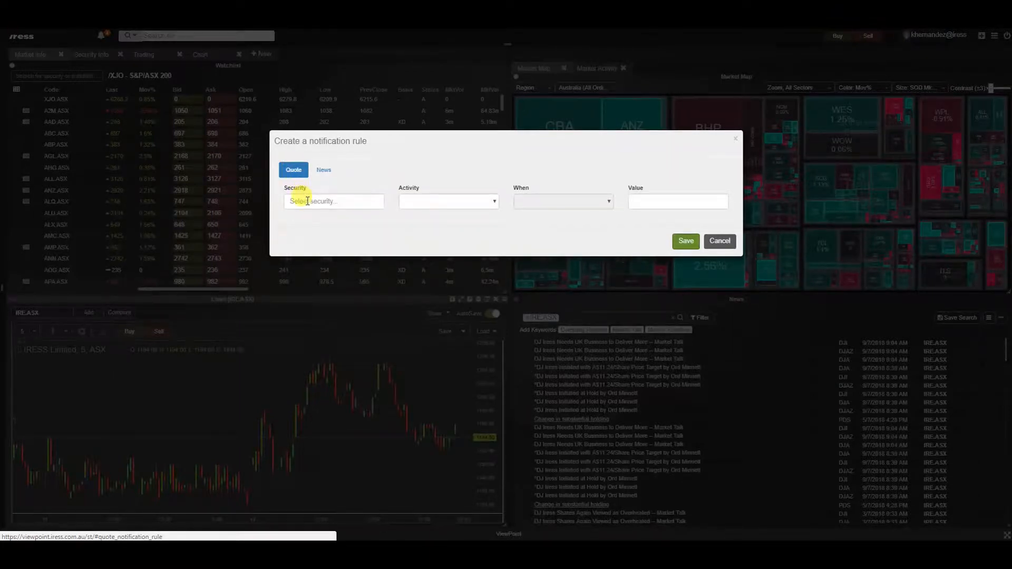
type("BHP.ASX")
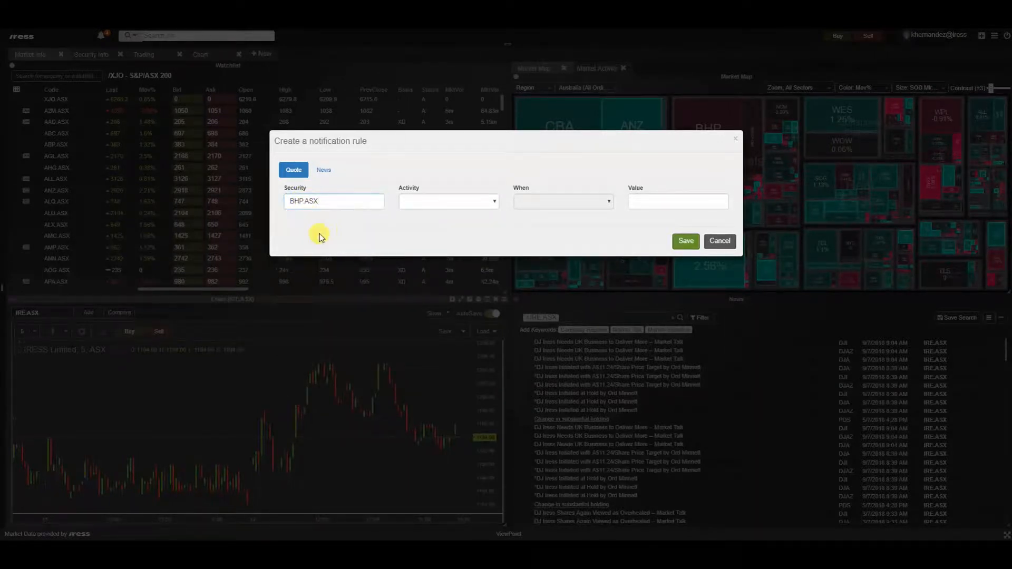
Set Activity to Last Price, When to greater than, Value 20, and save the rule.
left_click(448, 201)
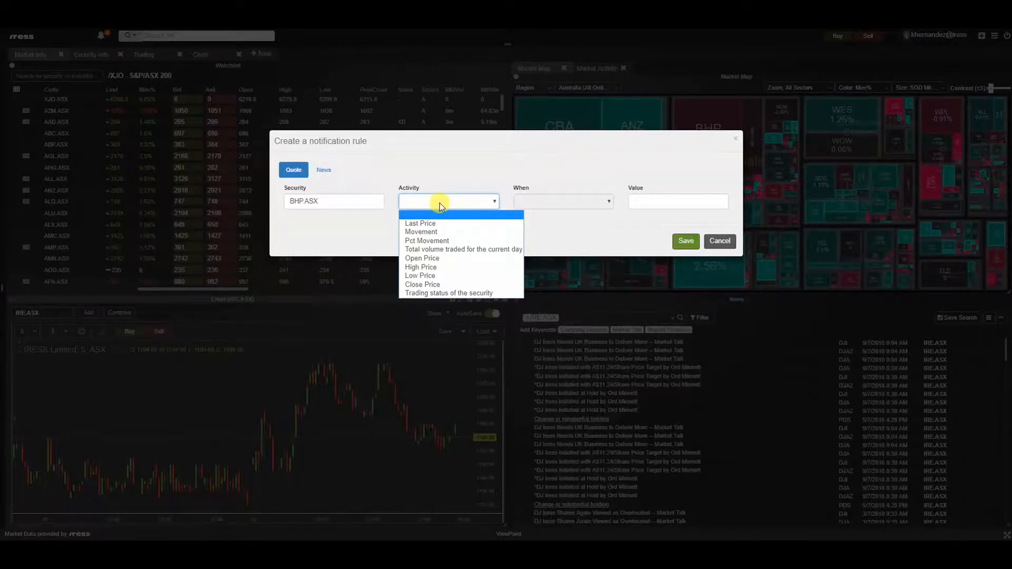
left_click(420, 223)
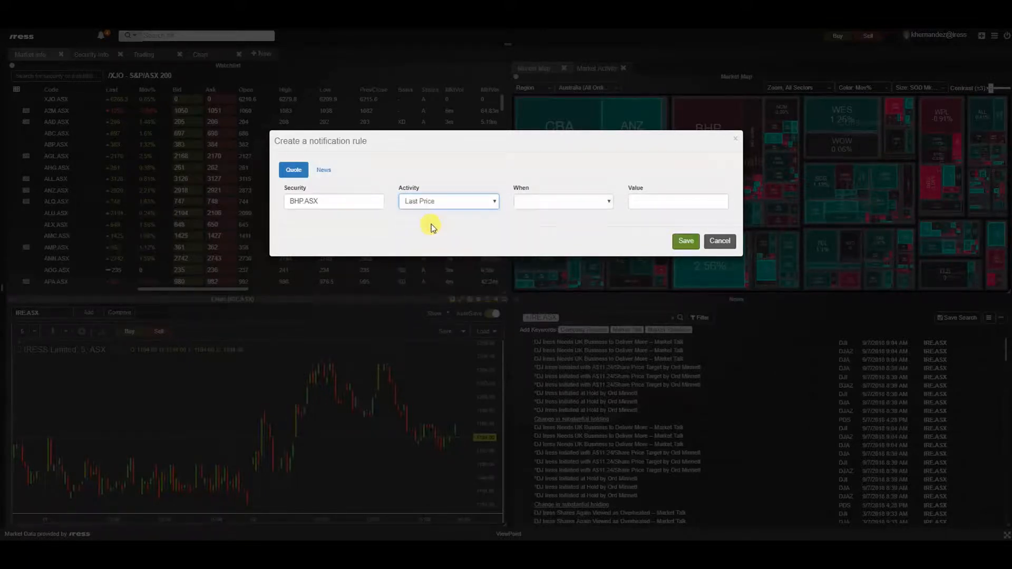
left_click(563, 201)
type("2")
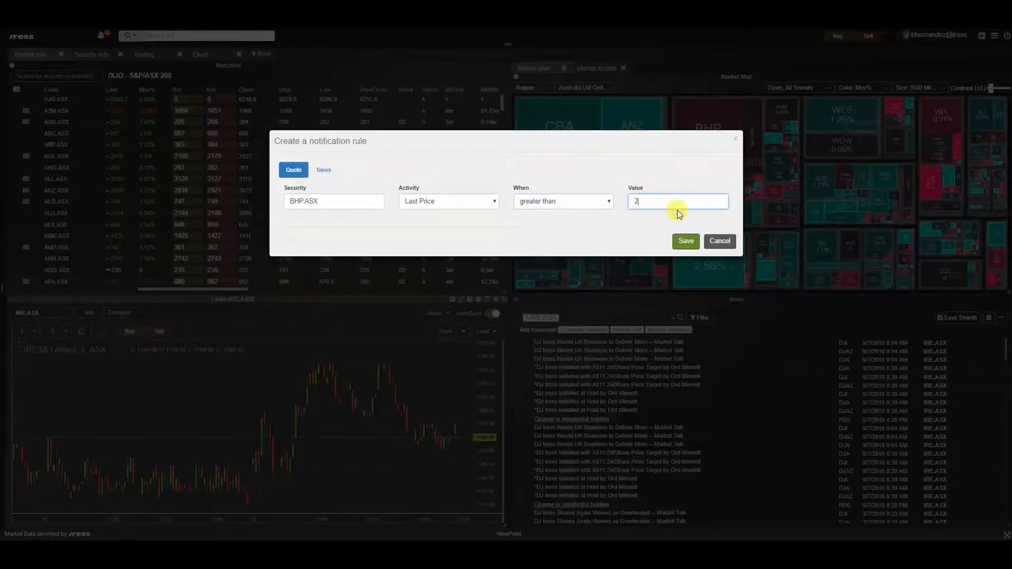
type("0")
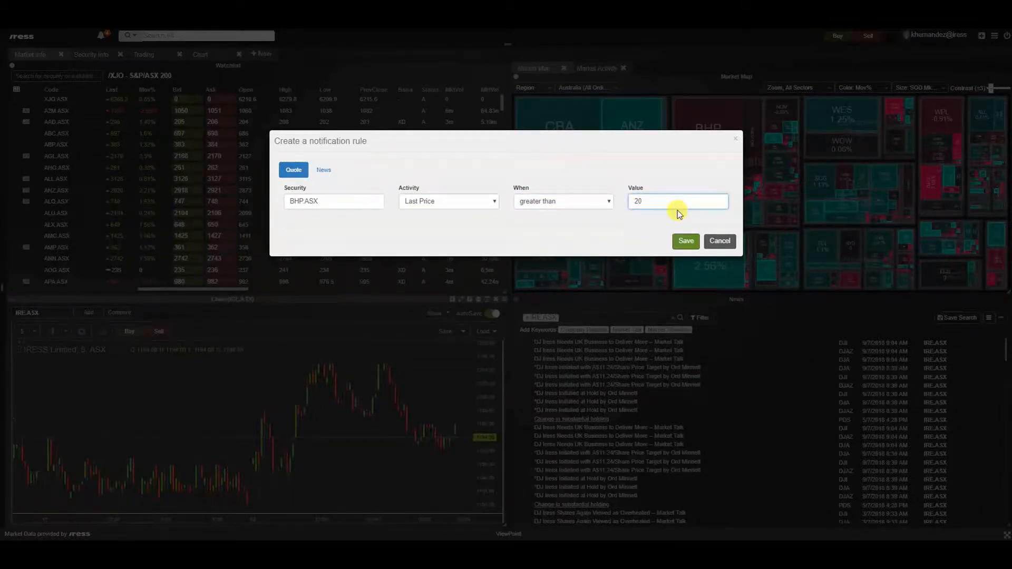
left_click(686, 240)
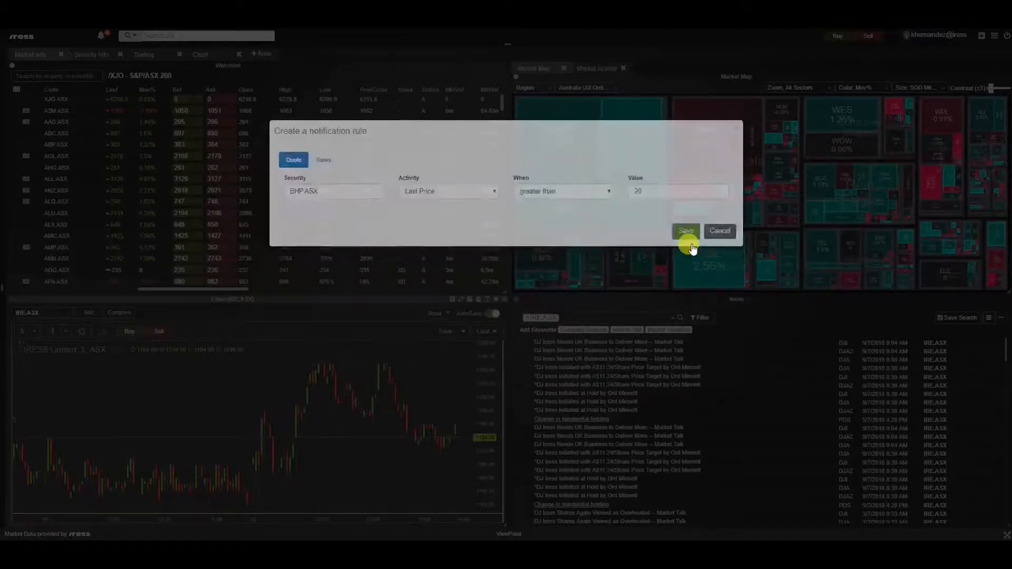
Delete the ANZ.ASX quote rule, then show the news notification rules.
left_click(686, 231)
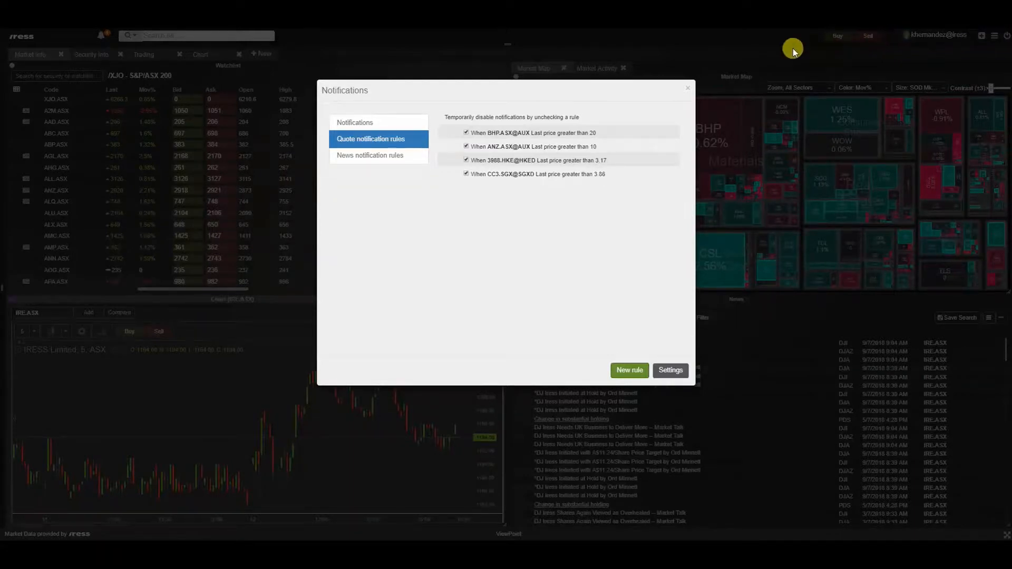
mouse_move(390, 138)
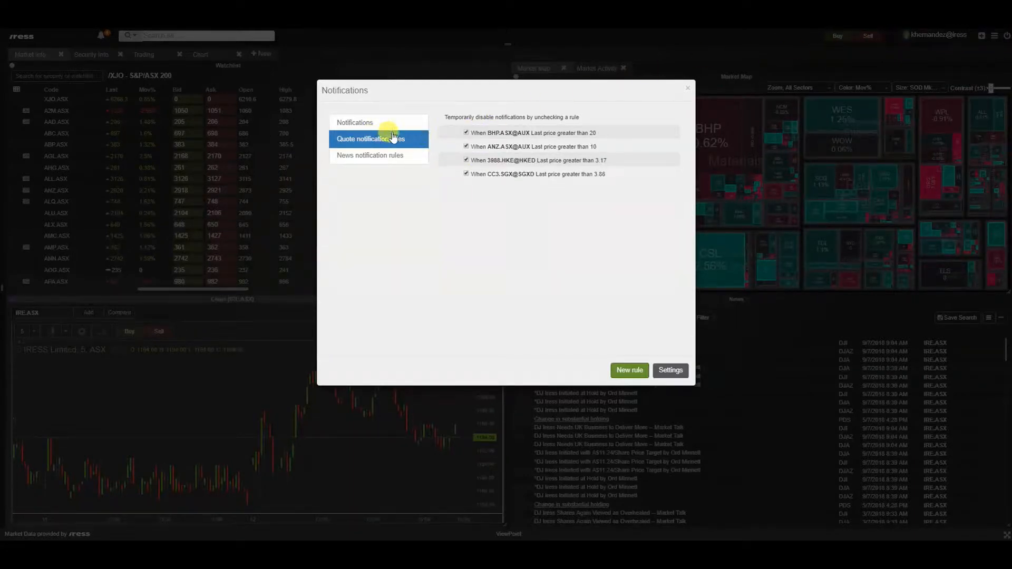
mouse_move(503, 126)
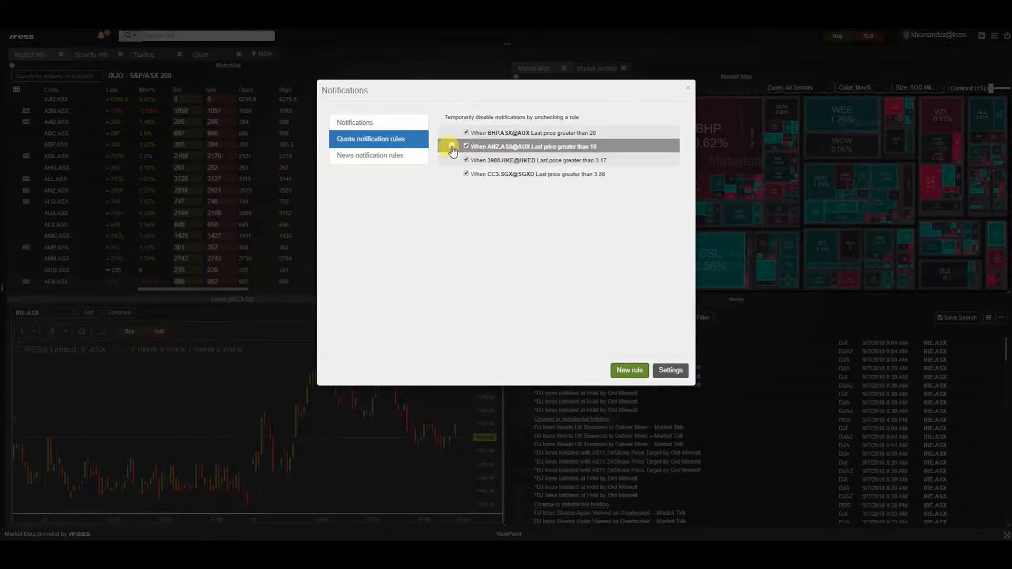
left_click(451, 150)
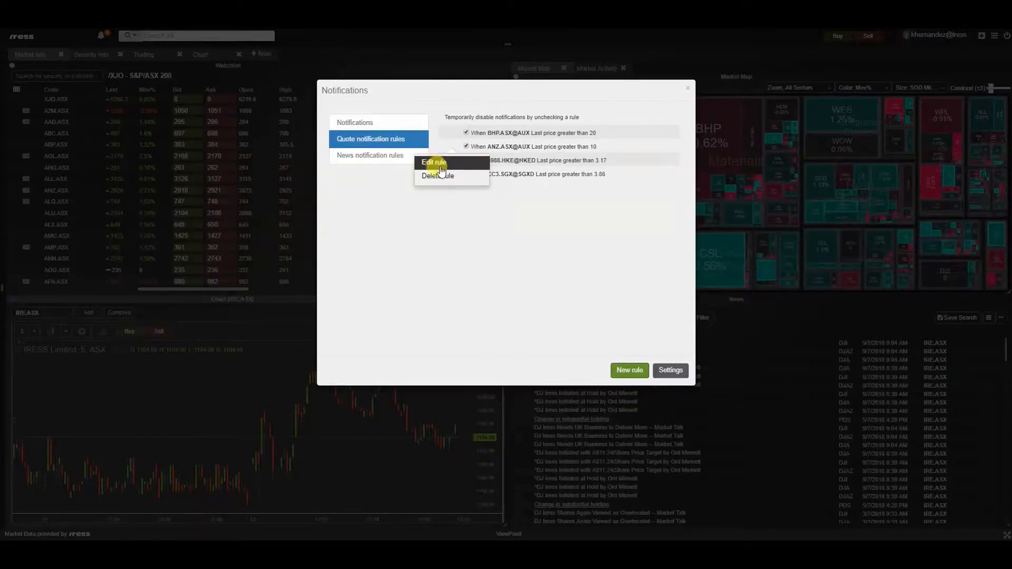
mouse_move(443, 181)
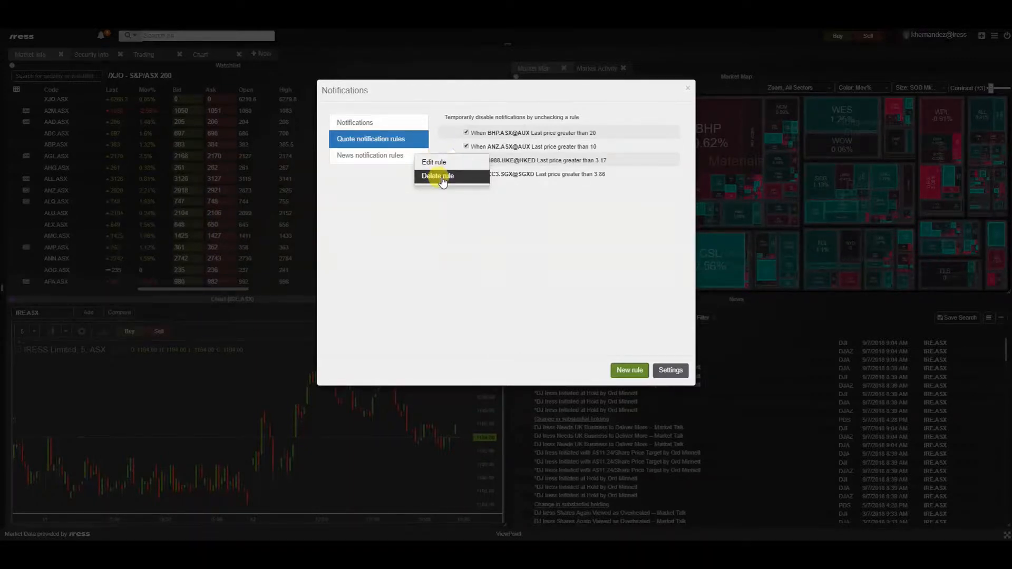
left_click(438, 176)
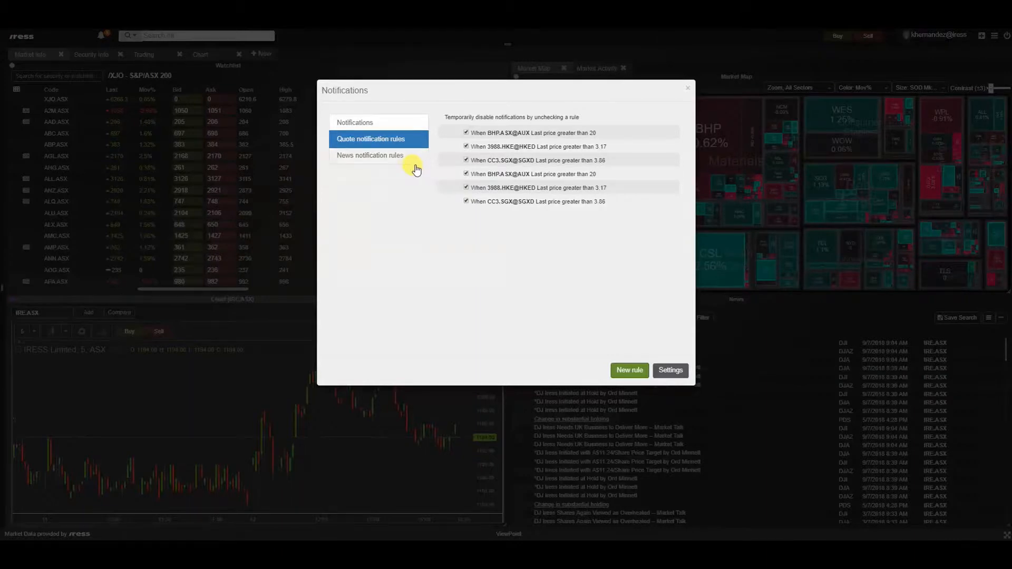
left_click(370, 155)
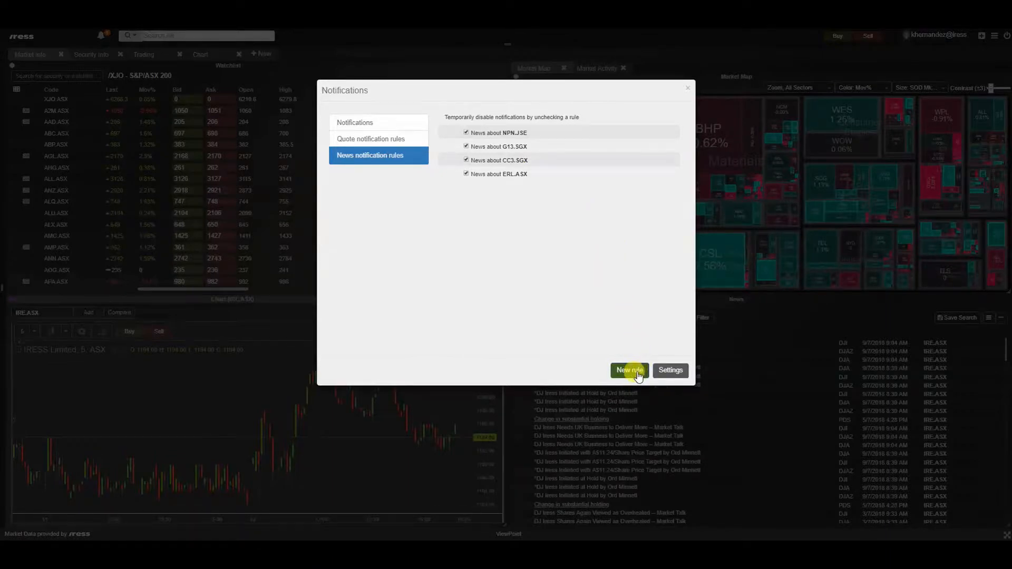
Create a news rule on Security code BHP.ASX (BHP Billiton) and save it.
left_click(629, 370)
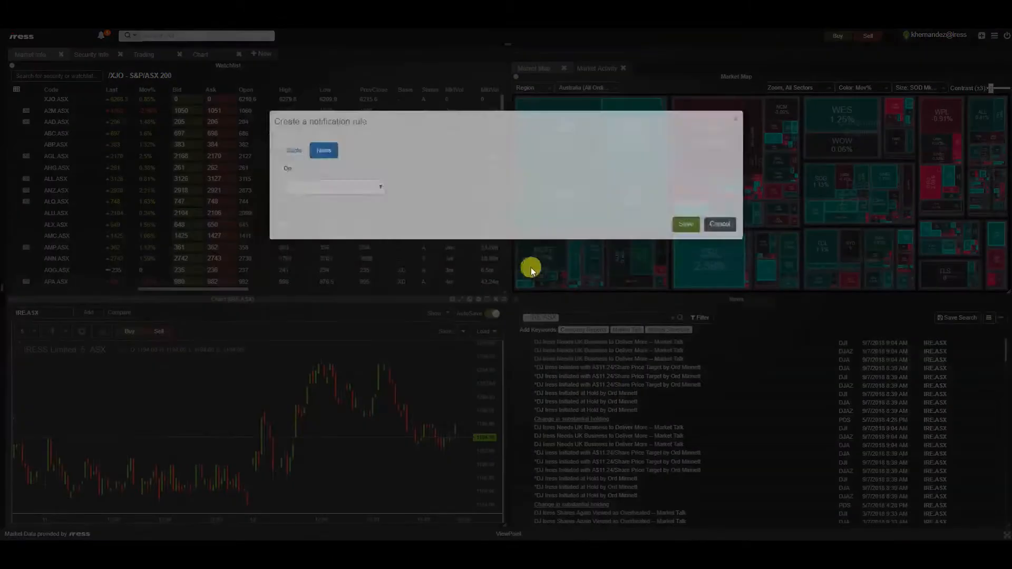
left_click(334, 206)
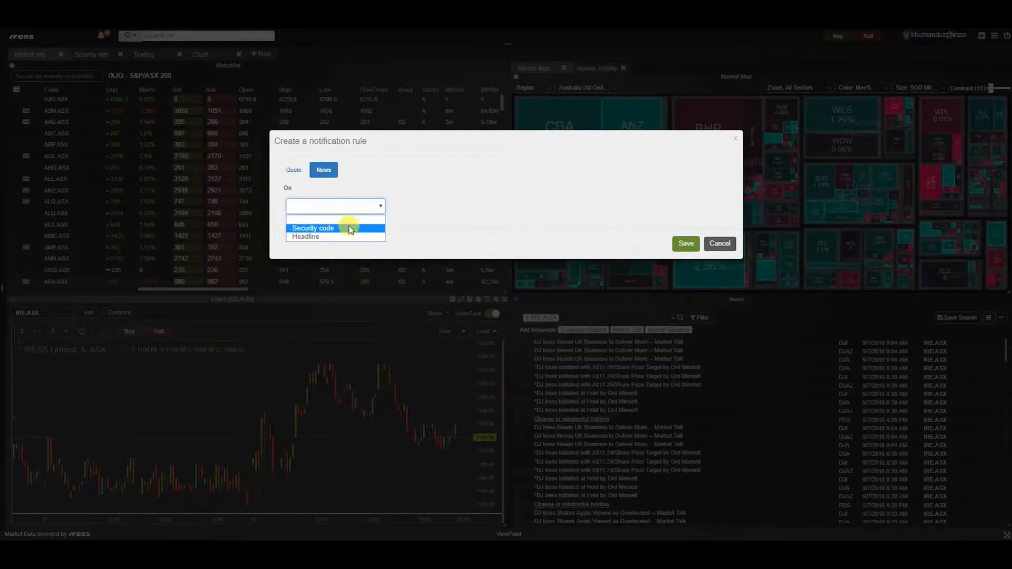
left_click(312, 227)
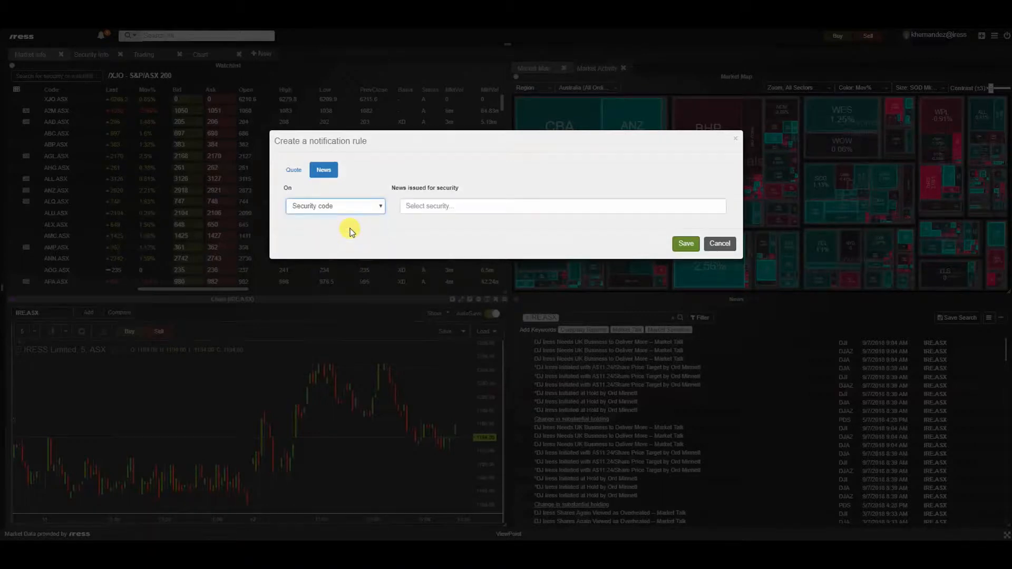
type("BHP.ASX")
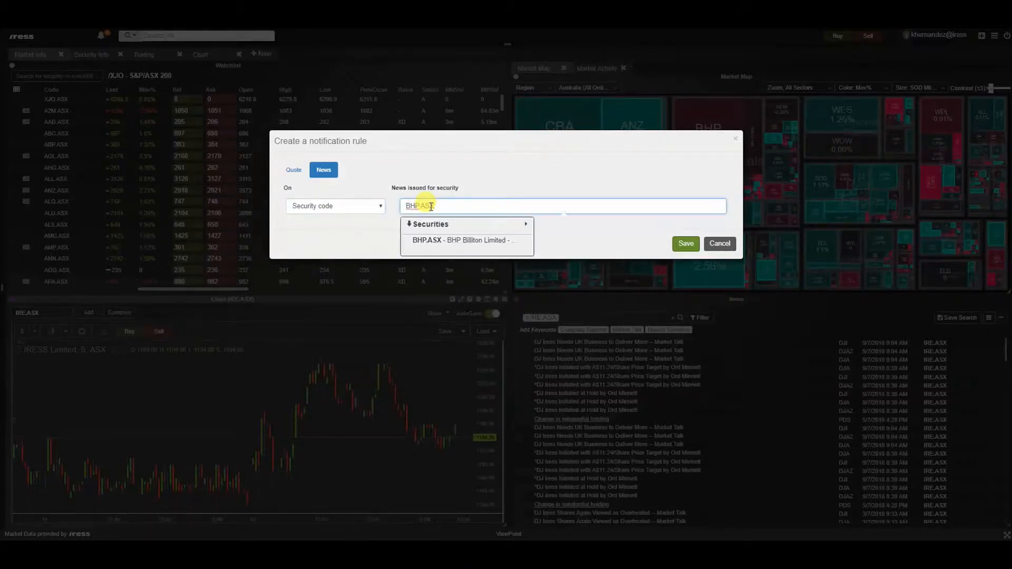
left_click(466, 240)
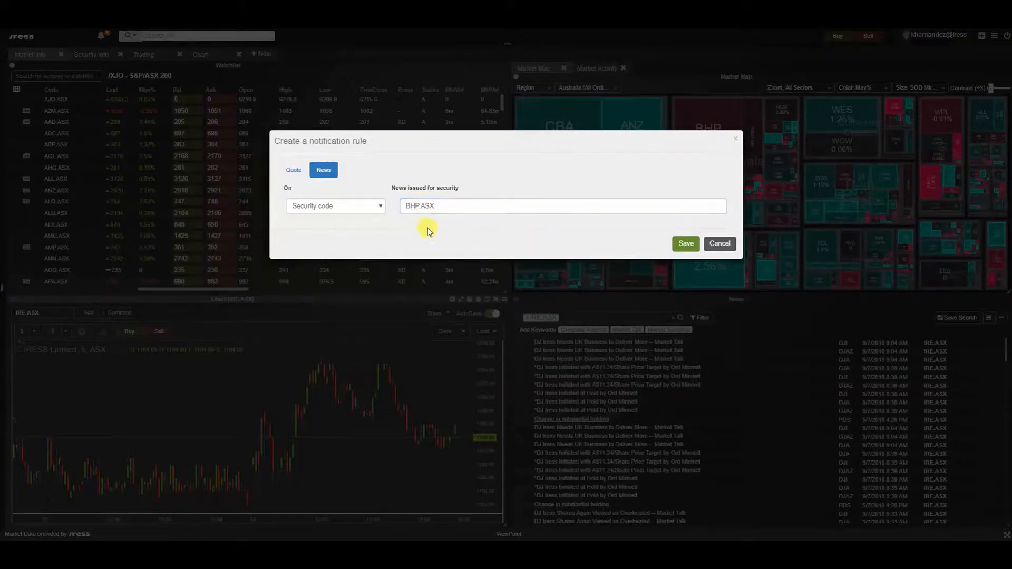
left_click(686, 244)
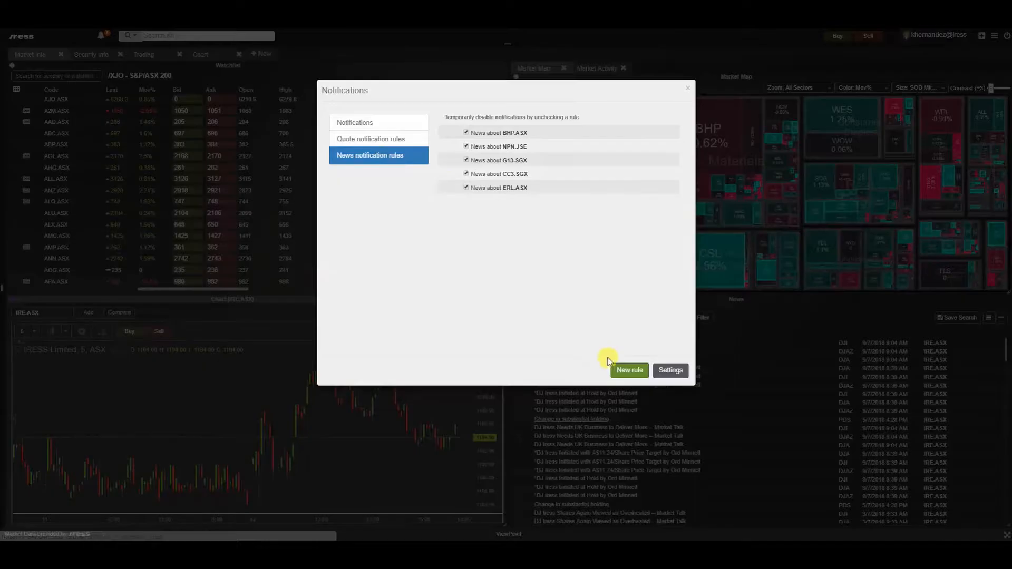
Draft a headline-contains-BHP news rule with a second condition row and its and/or choice, then save.
left_click(629, 370)
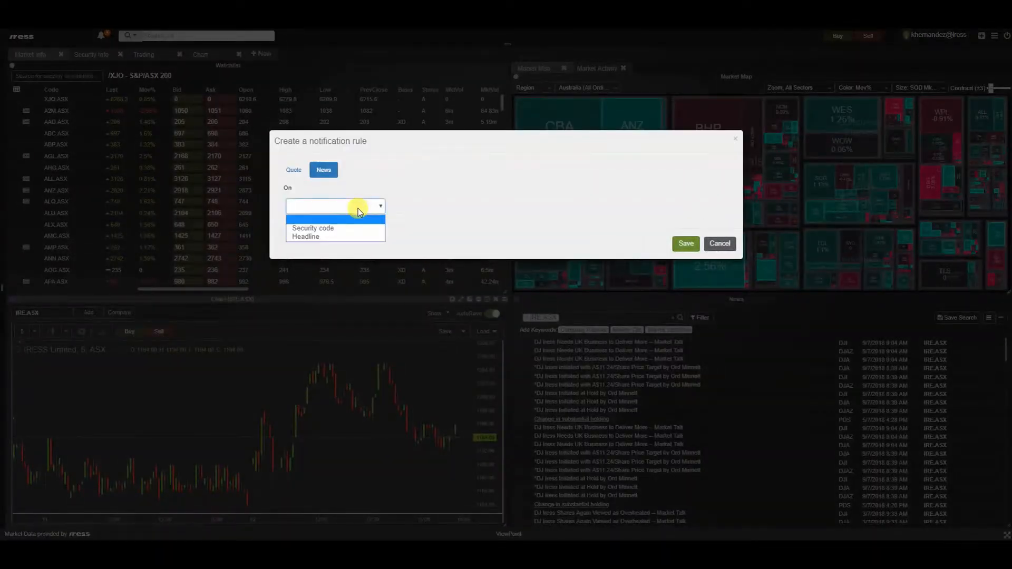
left_click(305, 237)
type("BHP")
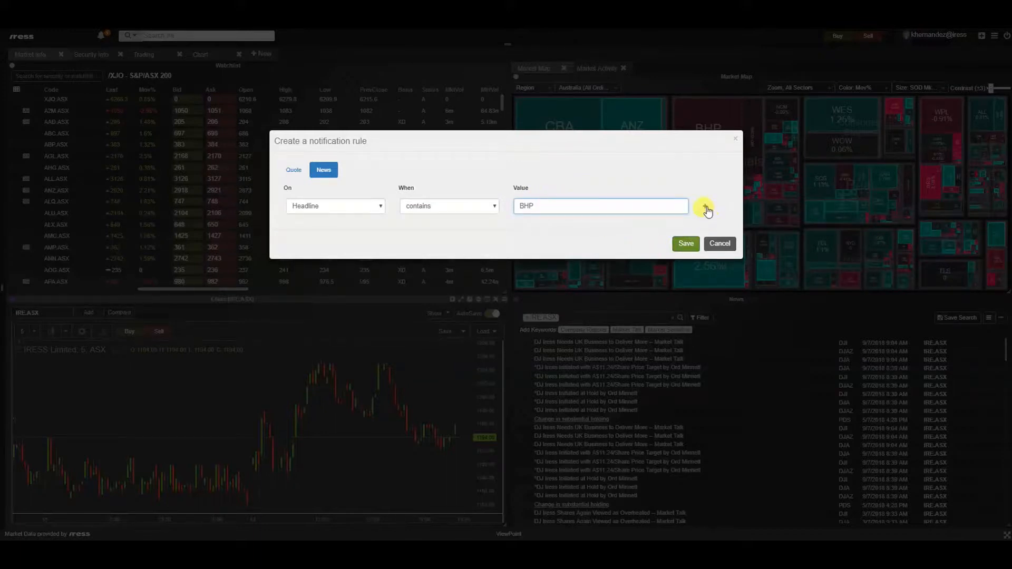
left_click(706, 209)
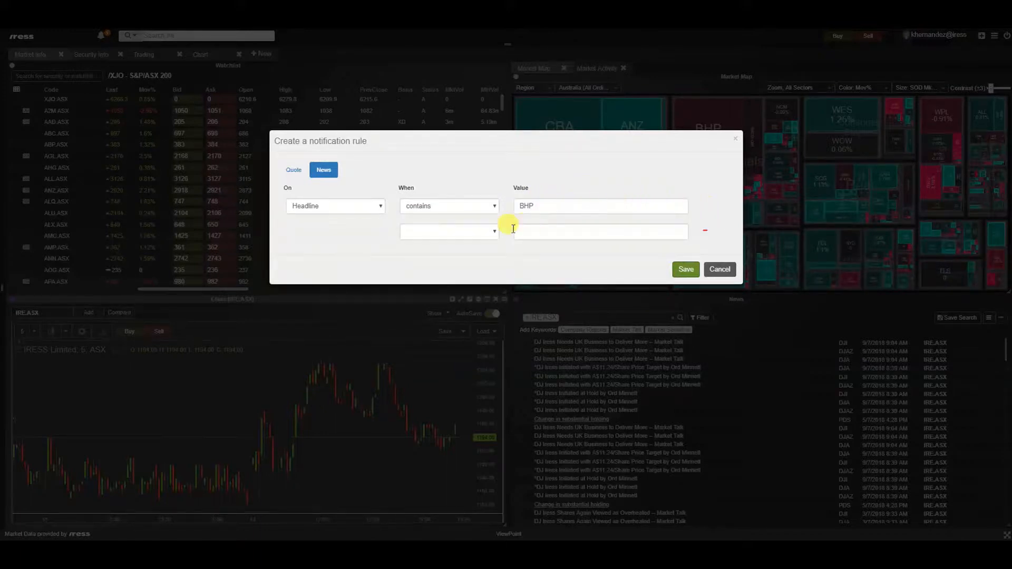
left_click(448, 231)
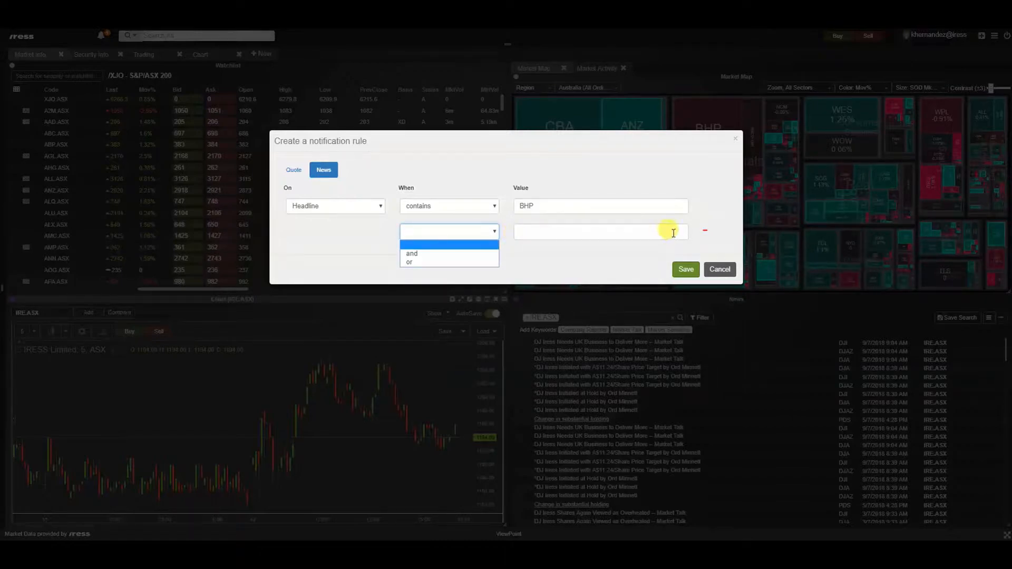
left_click(720, 270)
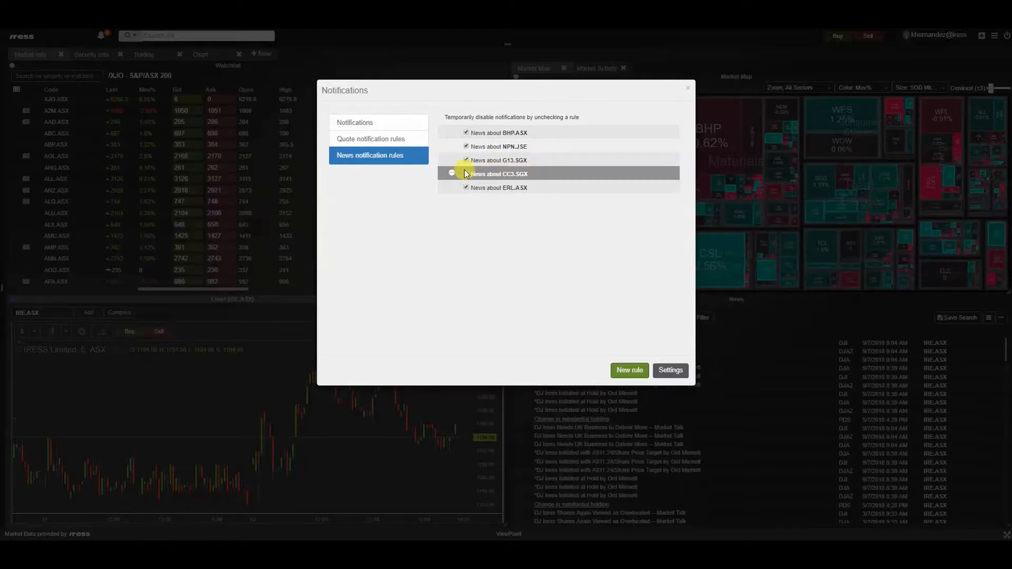
View the CC3.SGX rule's Edit/Delete options, then reopen Preferences via Settings.
left_click(452, 173)
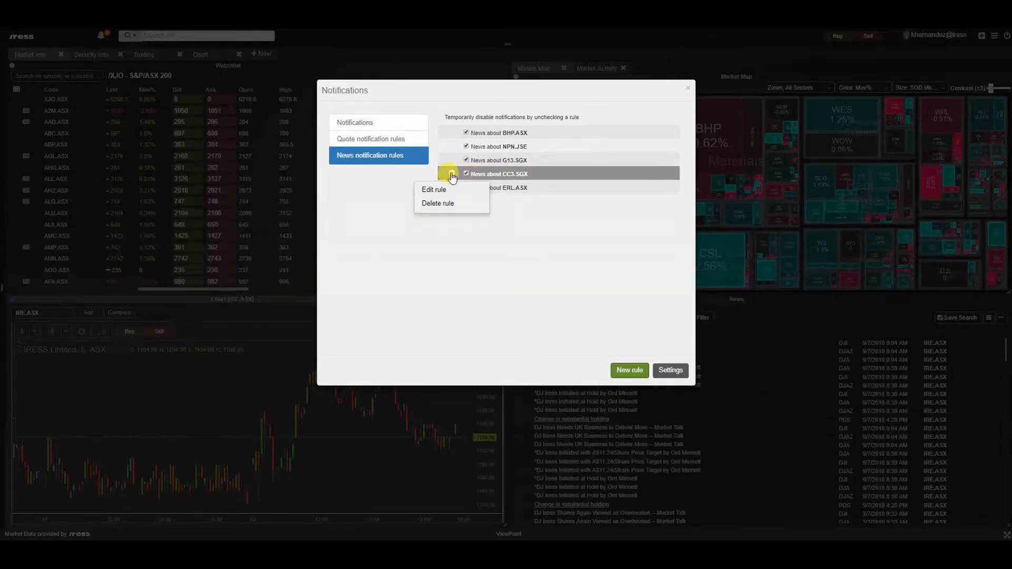
mouse_move(449, 206)
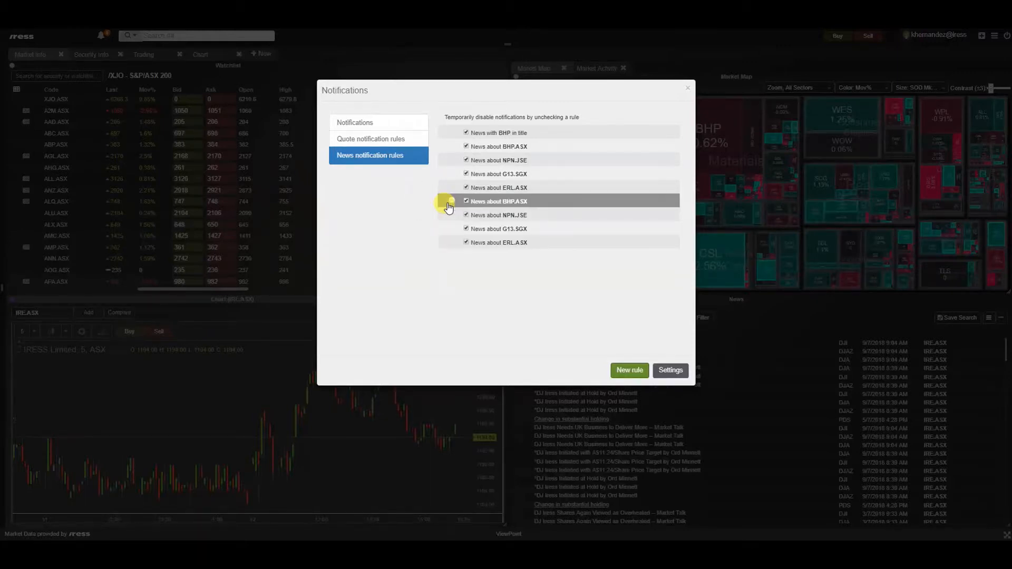
left_click(670, 370)
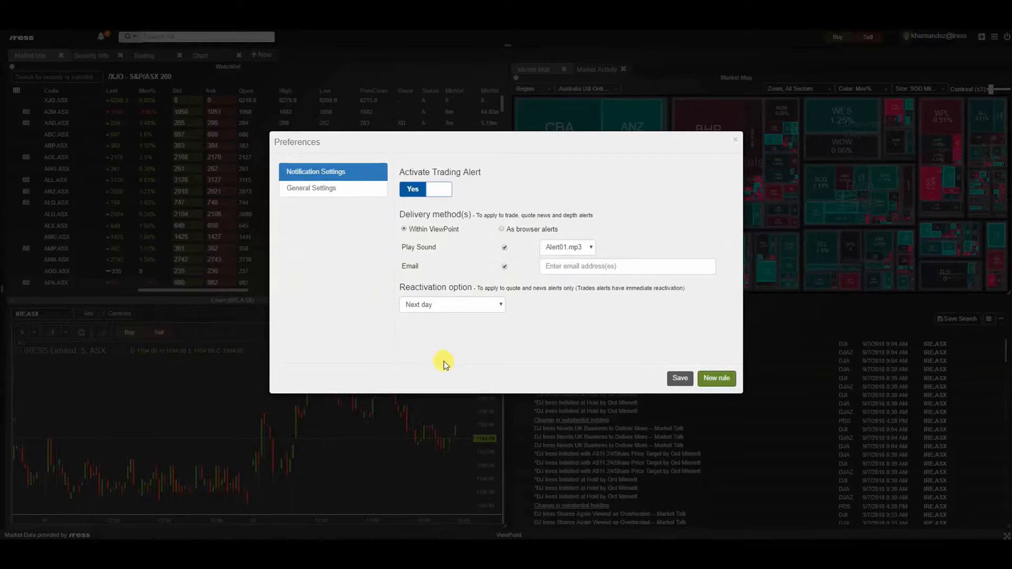
mouse_move(446, 364)
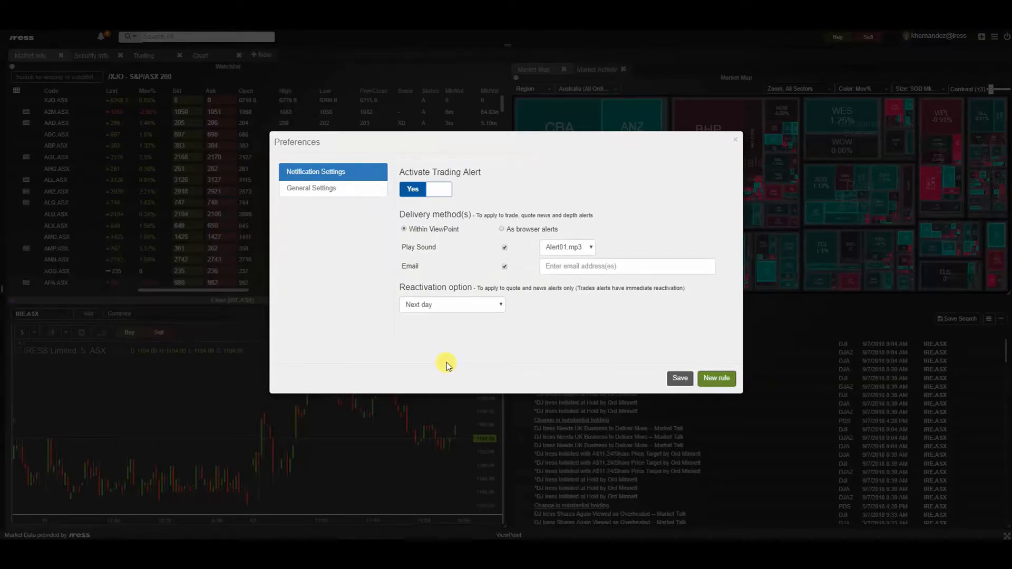
mouse_move(449, 362)
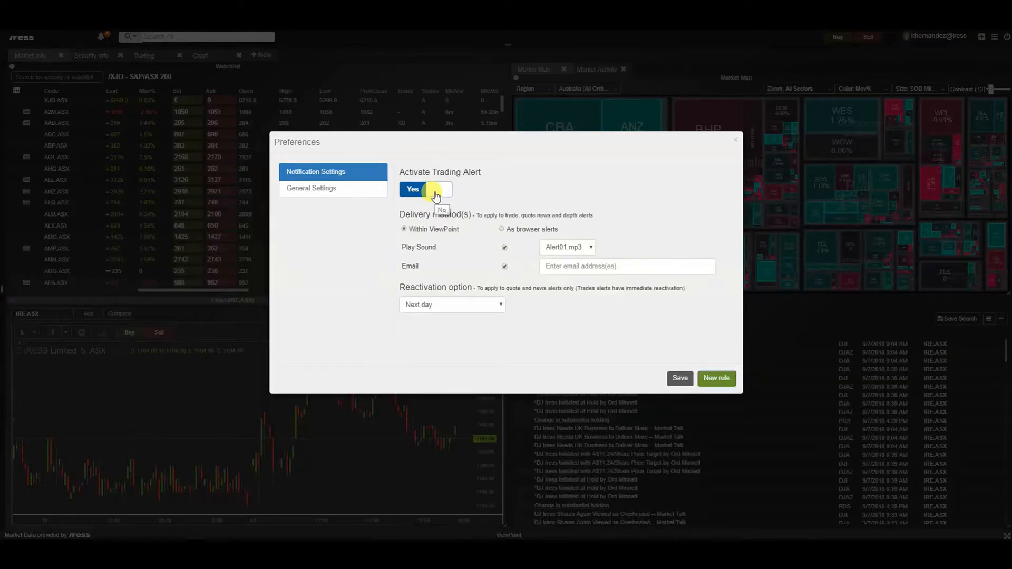
left_click(434, 189)
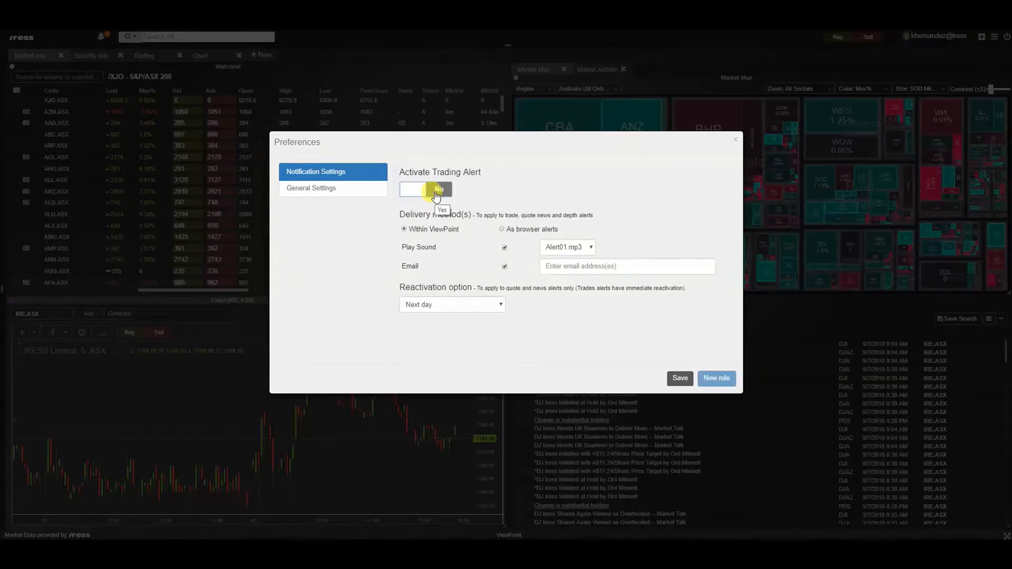
left_click(425, 190)
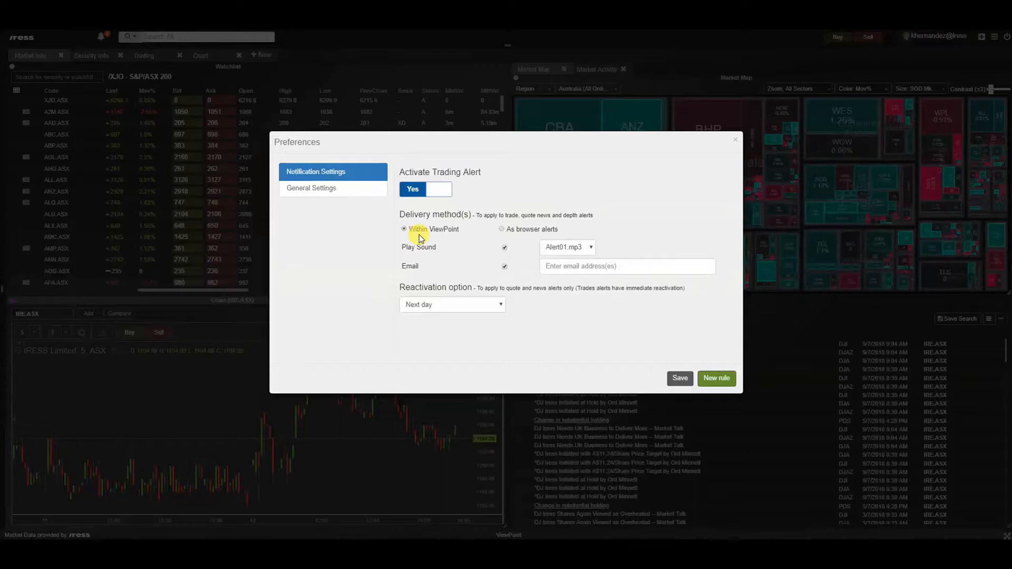
mouse_move(863, 38)
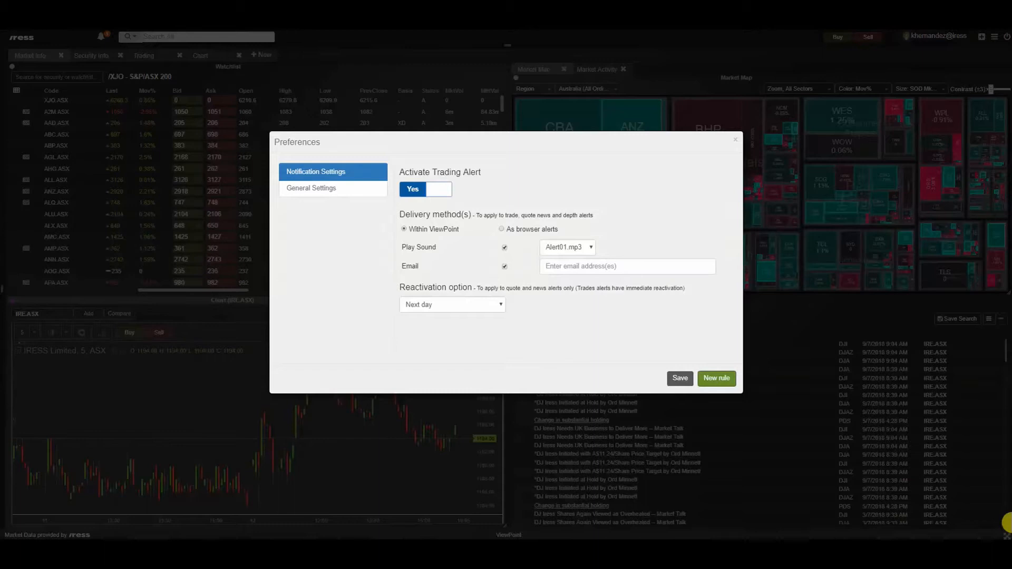
mouse_move(903, 486)
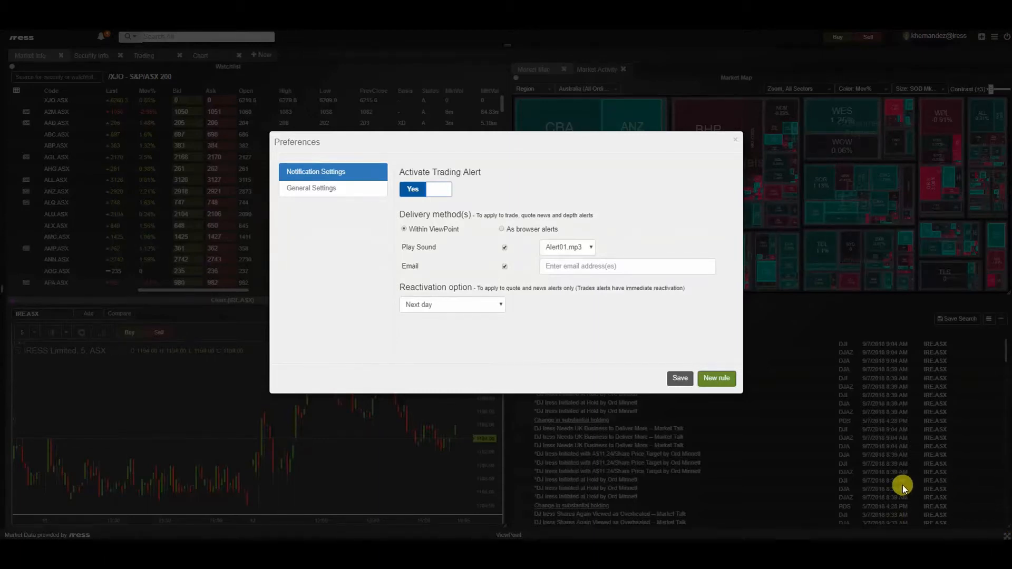
left_click(588, 248)
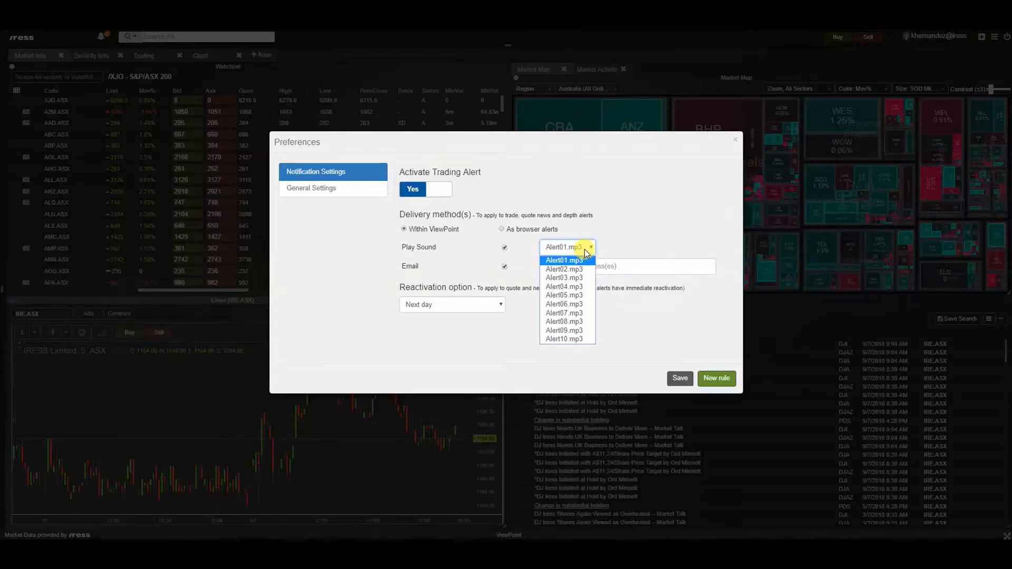
mouse_move(593, 250)
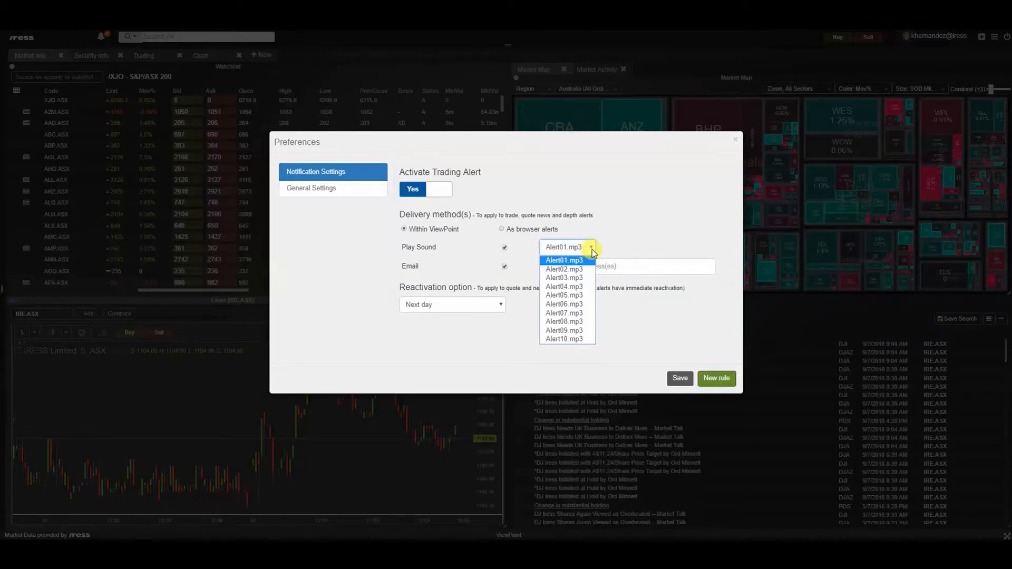
left_click(564, 260)
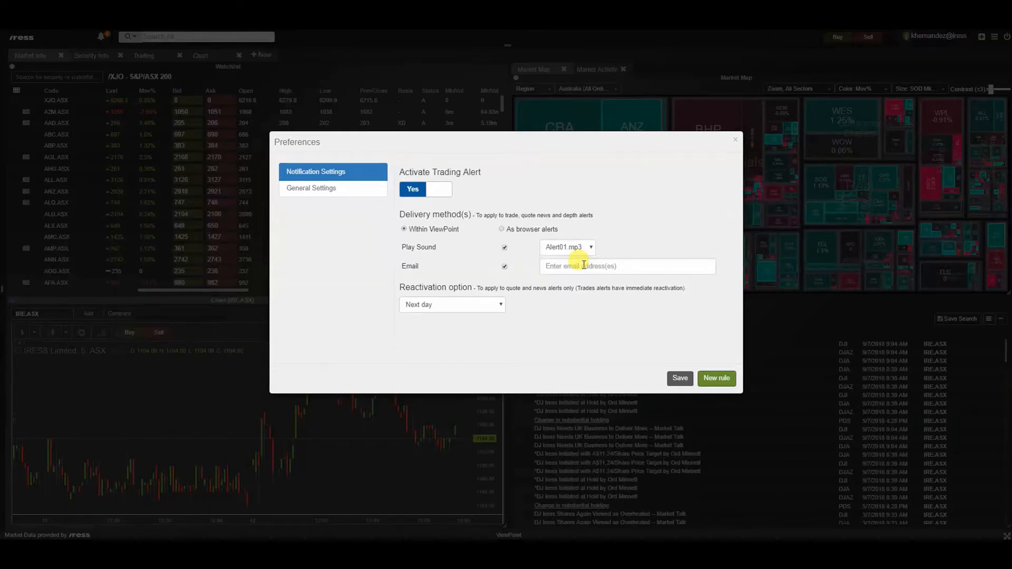
left_click(628, 267)
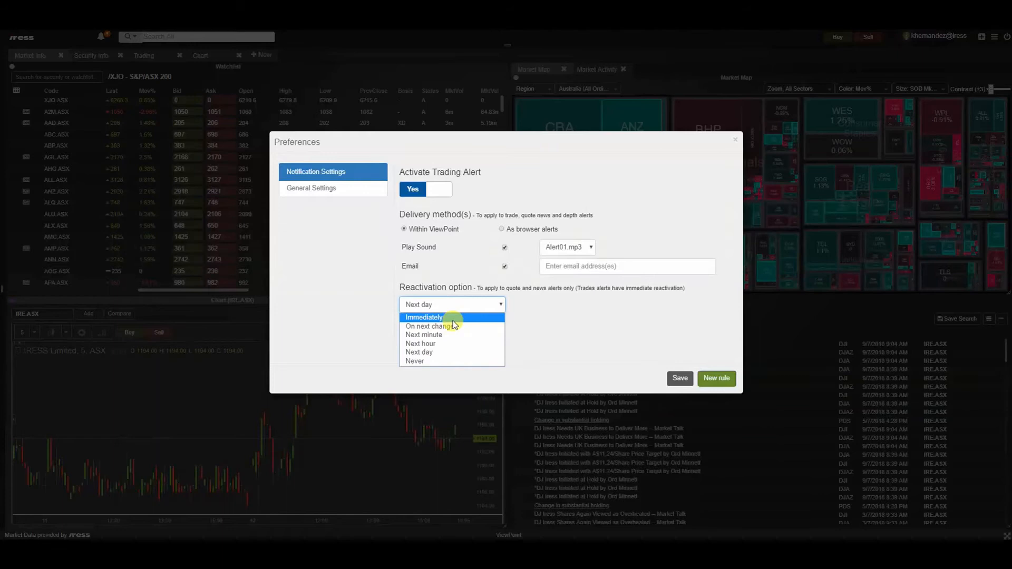
mouse_move(458, 321)
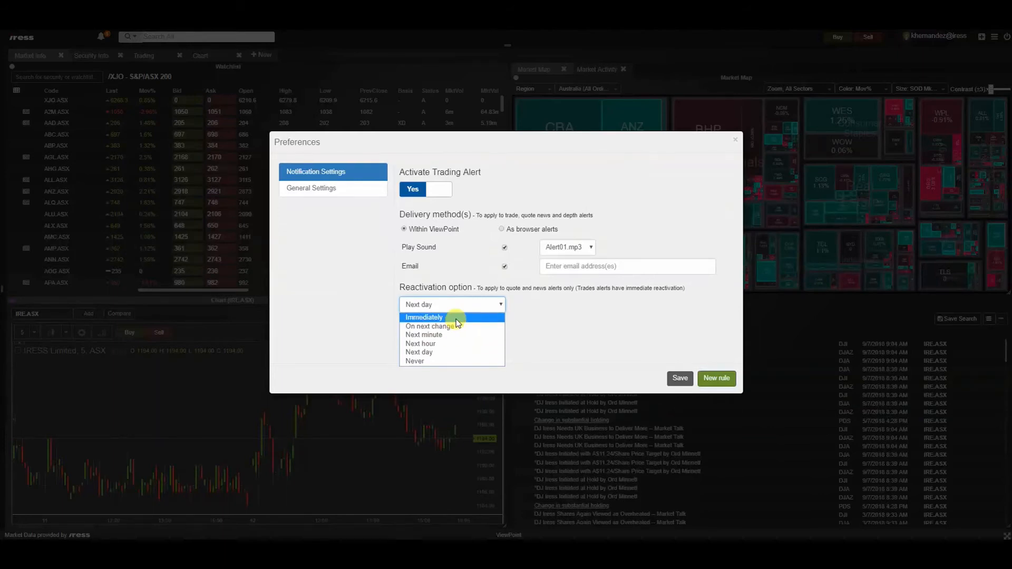
mouse_move(524, 295)
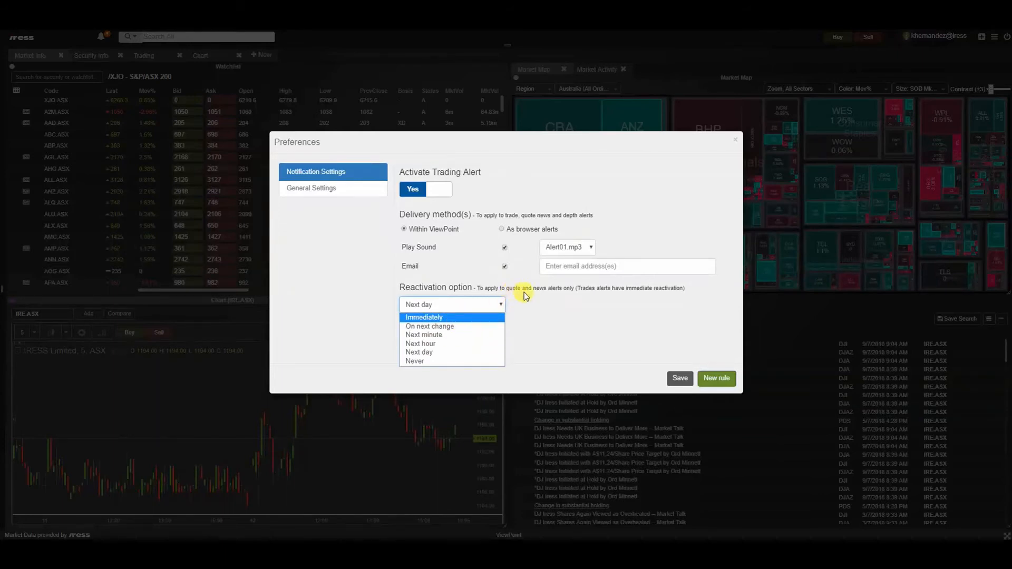